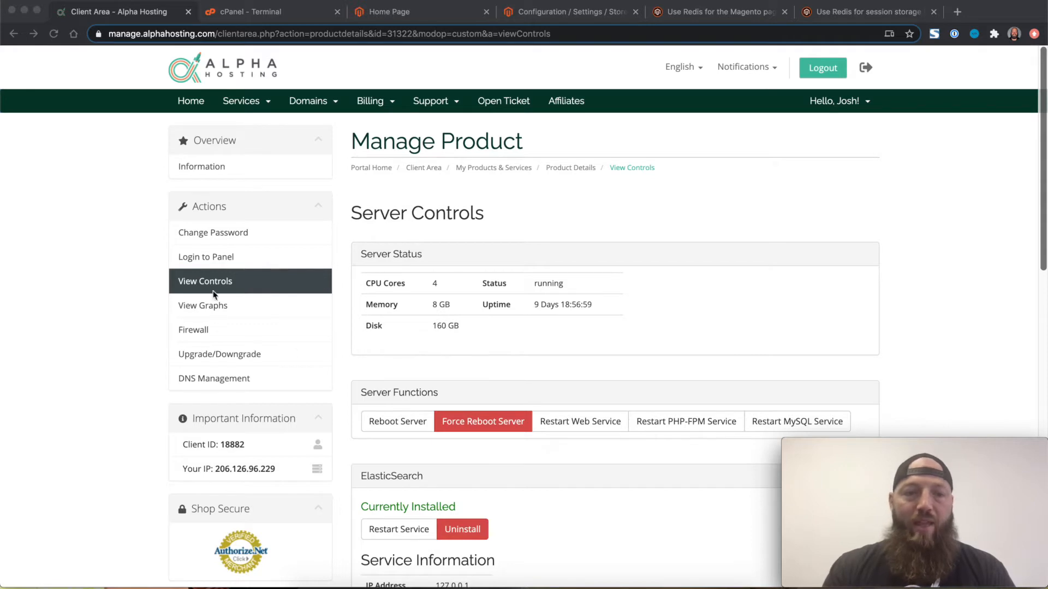
mouse_move(240, 284)
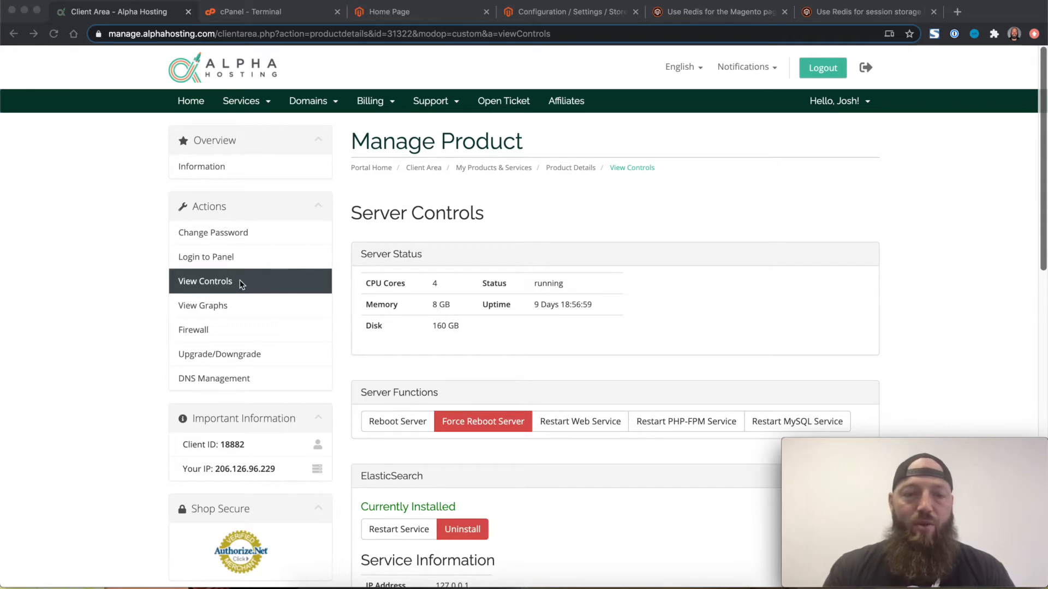
Step: Scroll the Server Controls page down to the Redis section with IP 127.0.0.1 and port 6379
scroll("down", 3)
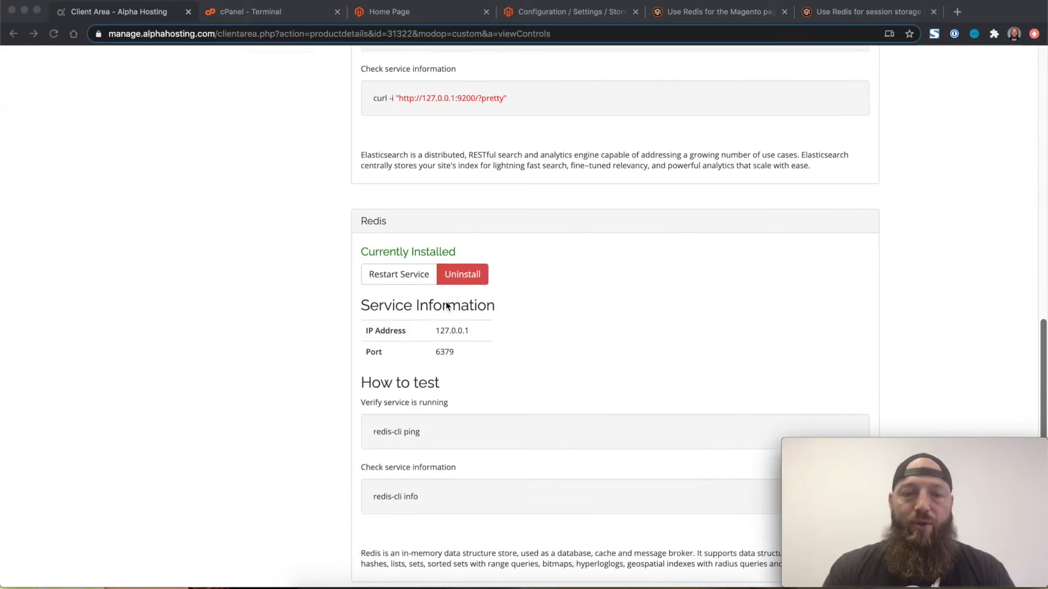
scroll("down", 3)
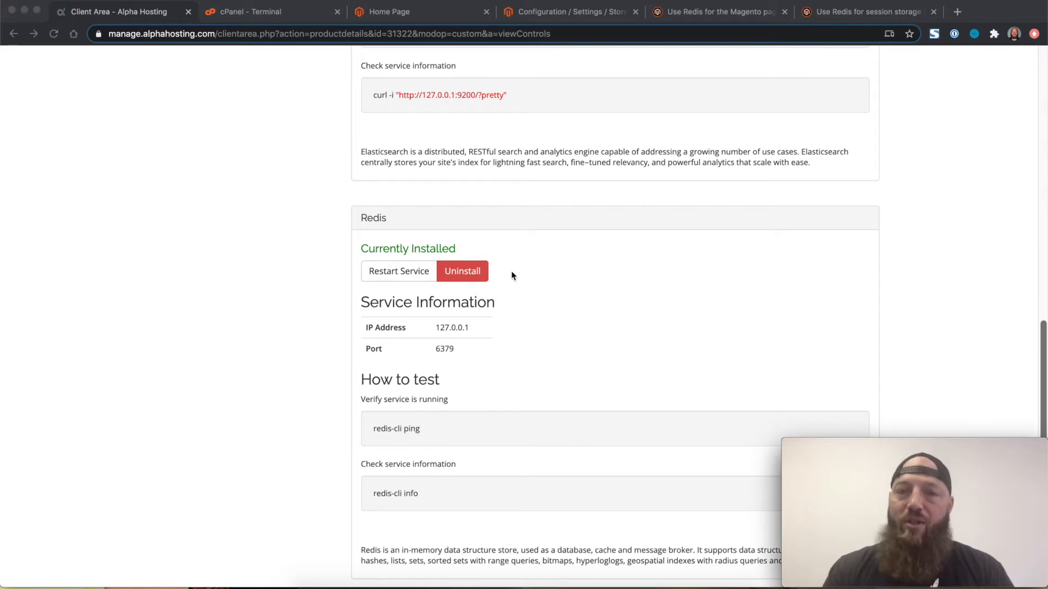
mouse_move(522, 282)
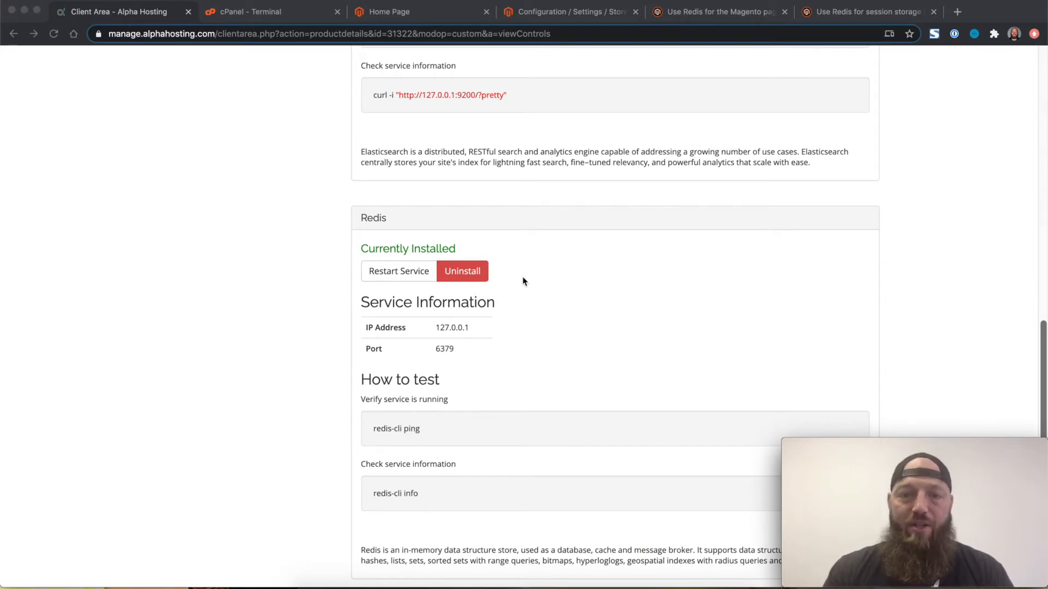
mouse_move(430, 359)
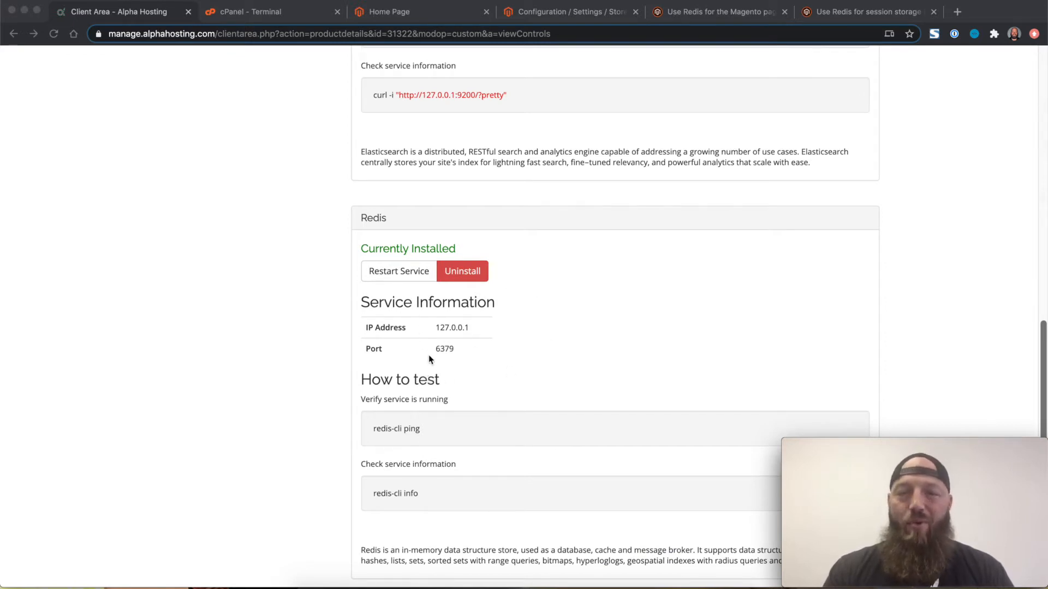
mouse_move(551, 344)
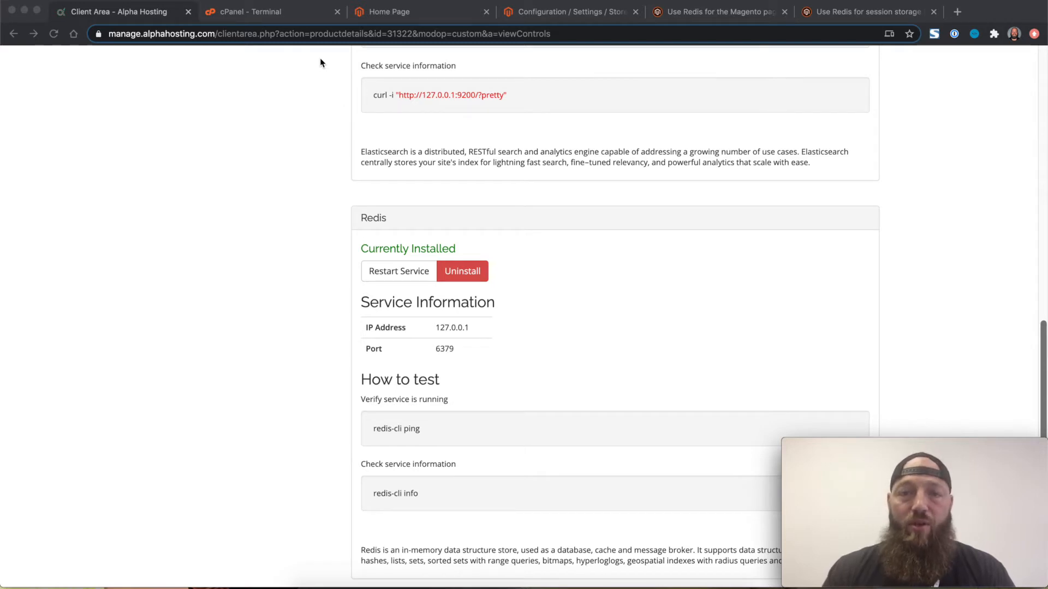
Step: Copy app/etc/env.php to app/etc/old.env.php in the terminal, then return to the Redis DevDocs
left_click(267, 11)
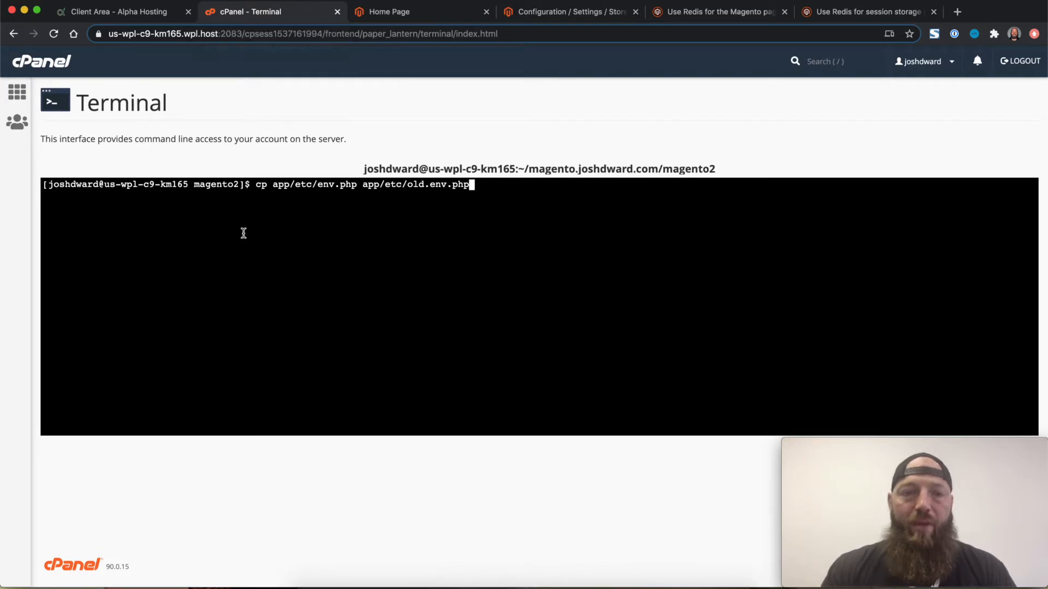
mouse_move(230, 196)
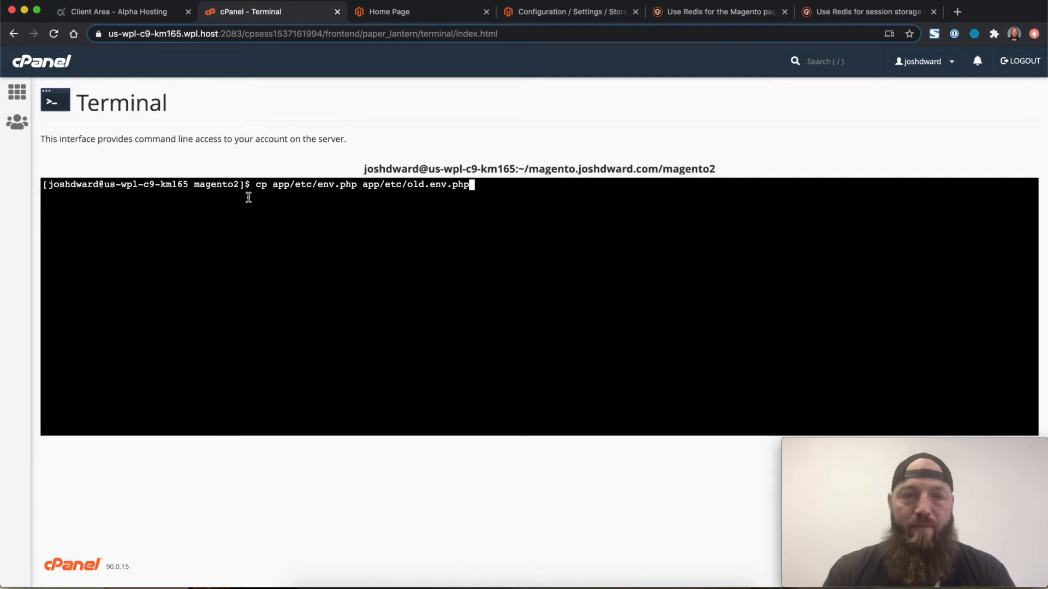
mouse_move(304, 222)
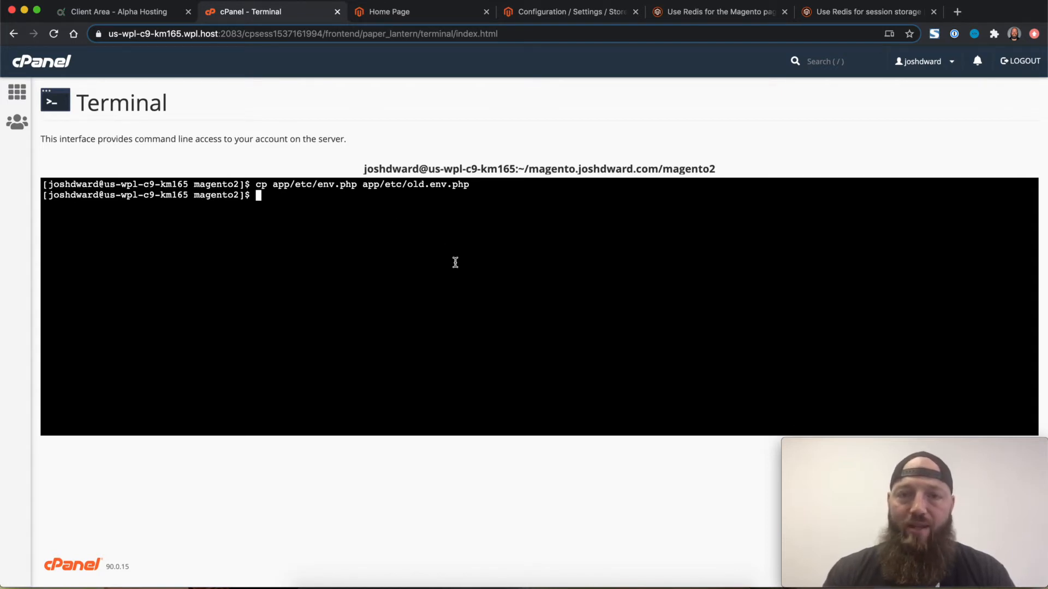
mouse_move(488, 249)
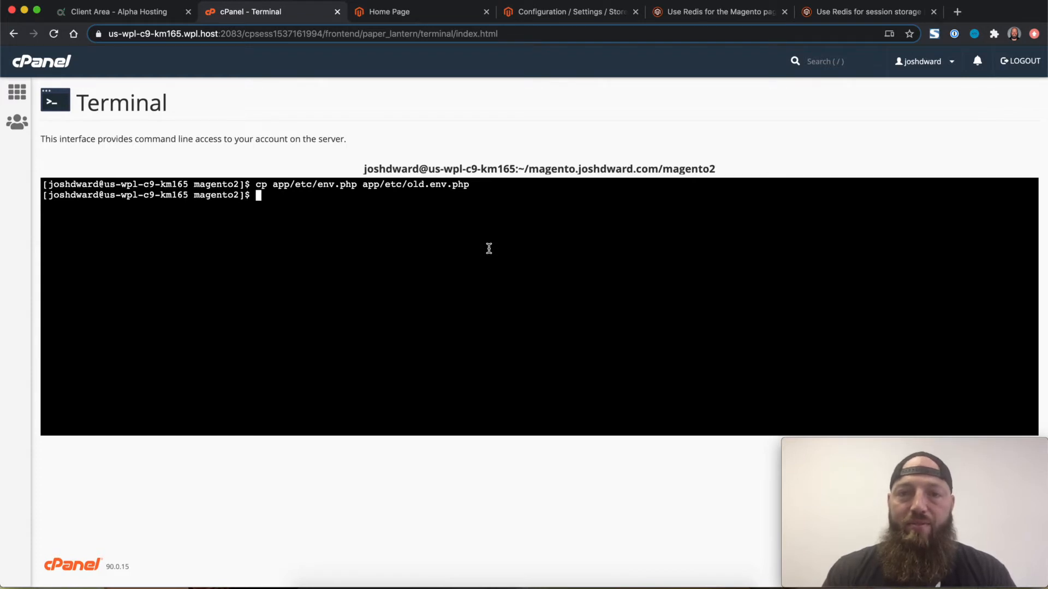
mouse_move(590, 138)
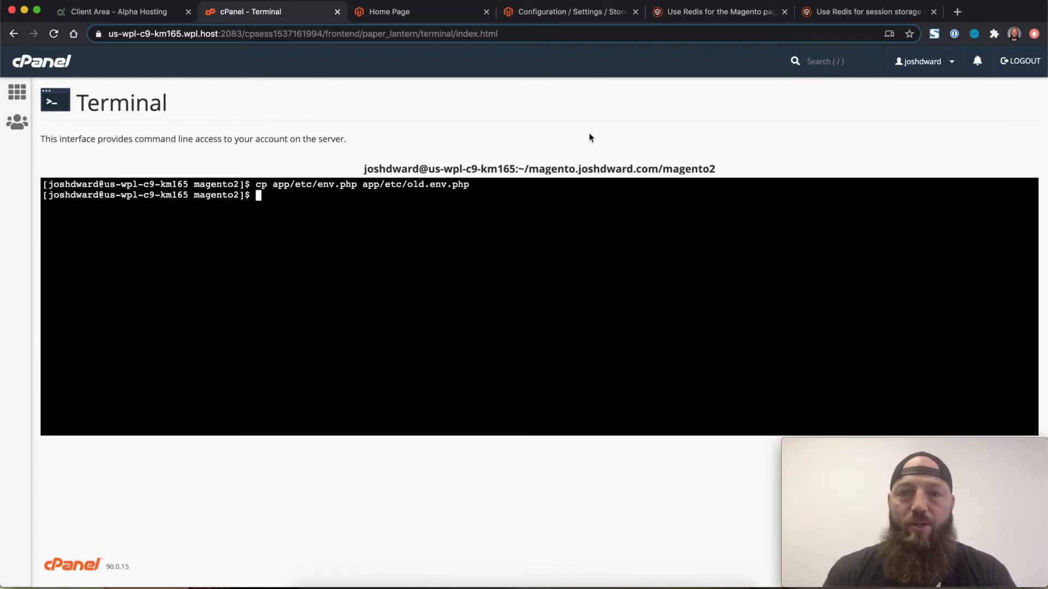
mouse_move(646, 56)
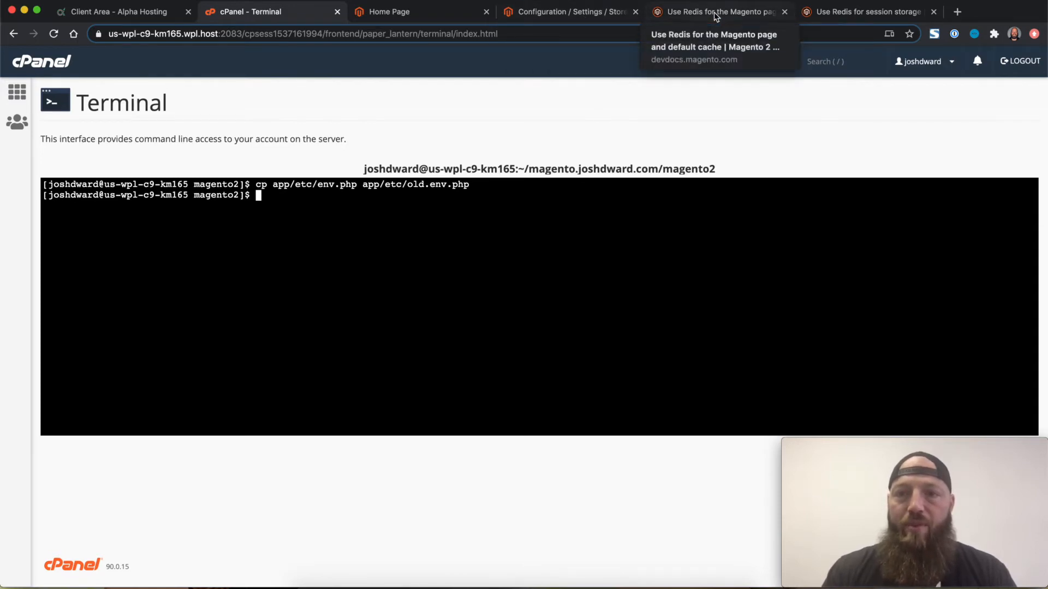
left_click(718, 10)
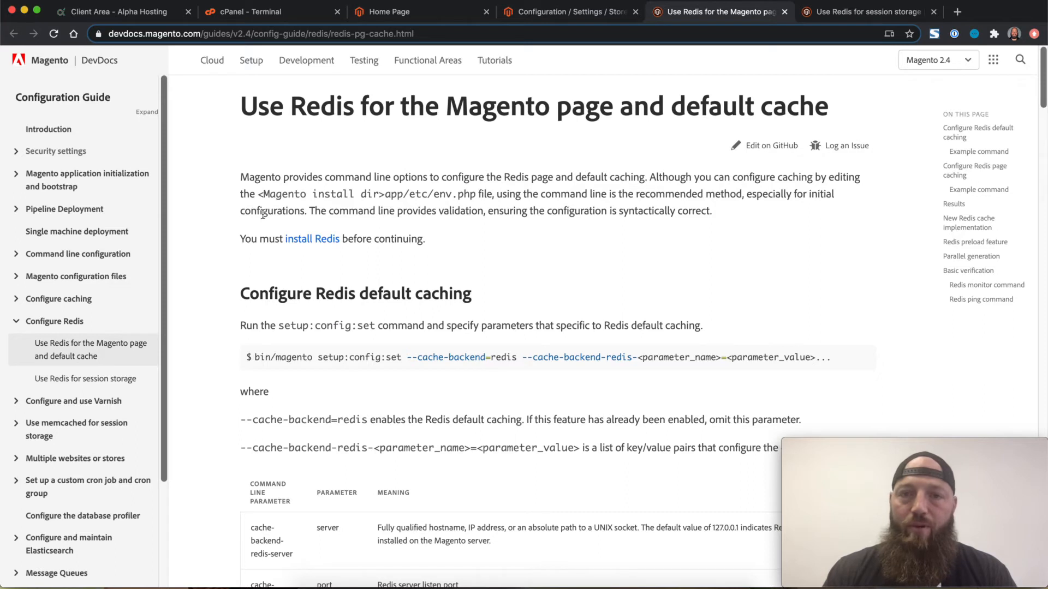
mouse_move(438, 260)
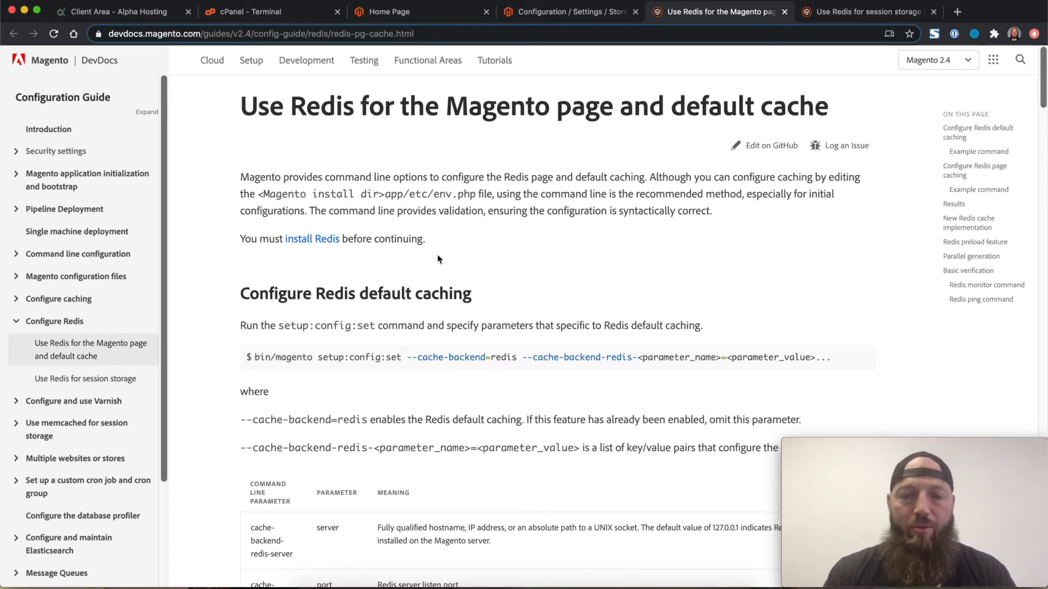
mouse_move(534, 261)
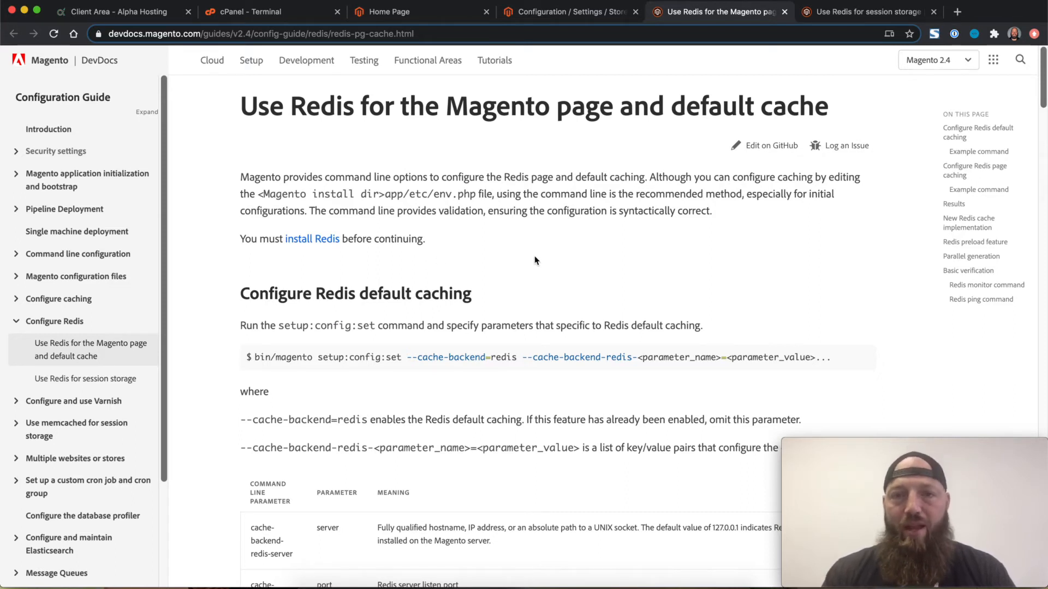
Step: Locate the default caching example command with host 127.0.0.1 and db 0, then return to the terminal
scroll("down", 3)
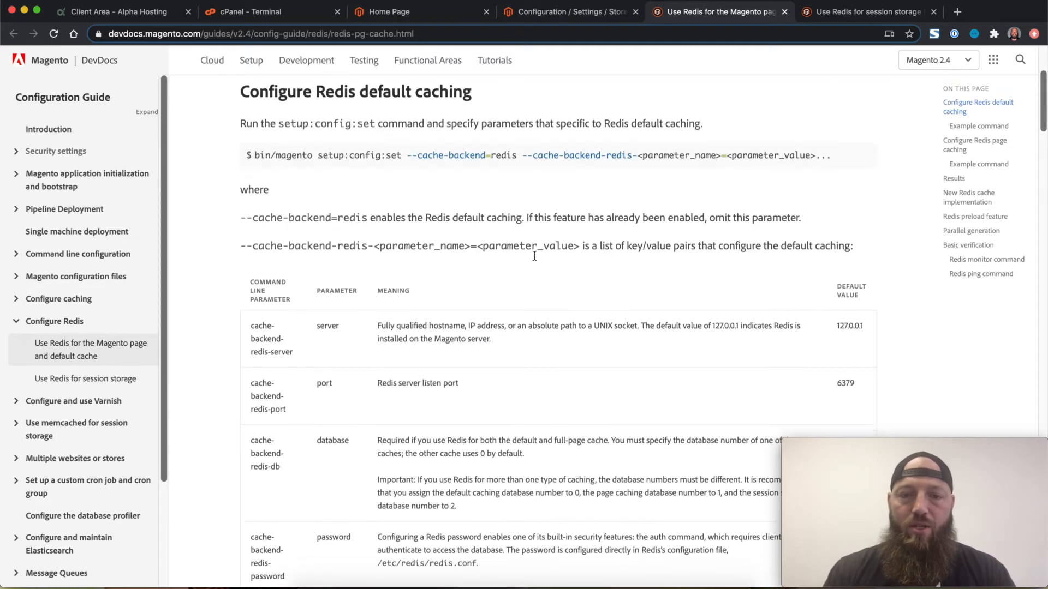
scroll("down", 3)
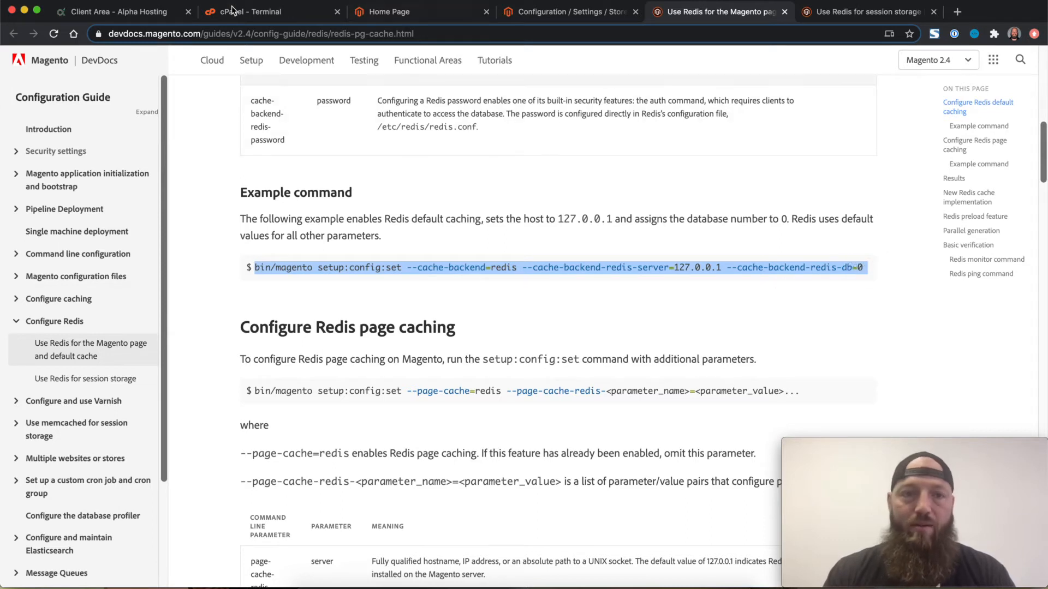
left_click(248, 11)
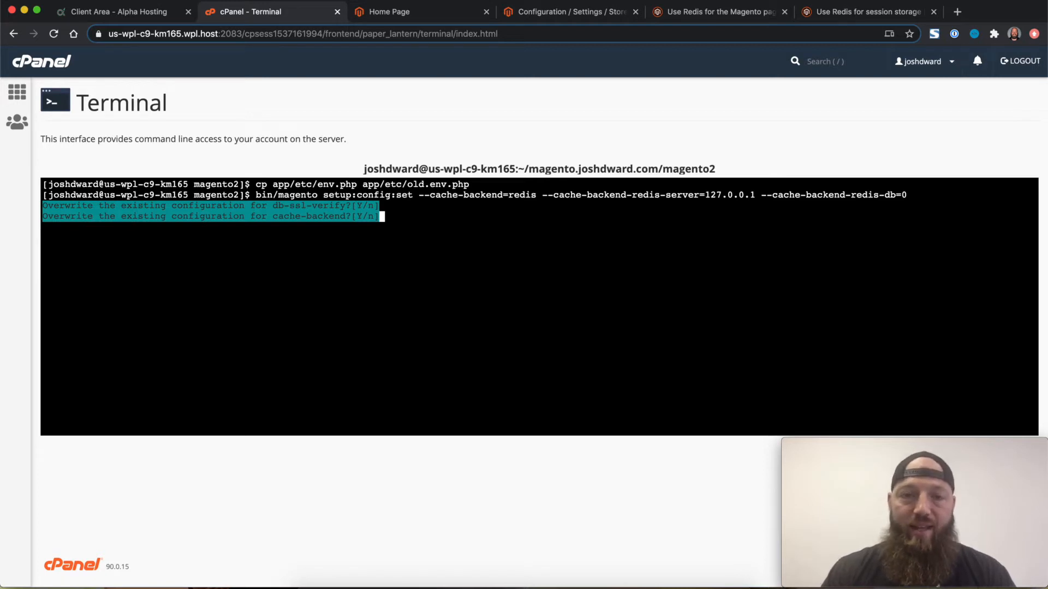
Step: Answer y to the overwrite prompts so Magento saves the Redis default cache settings
type("y")
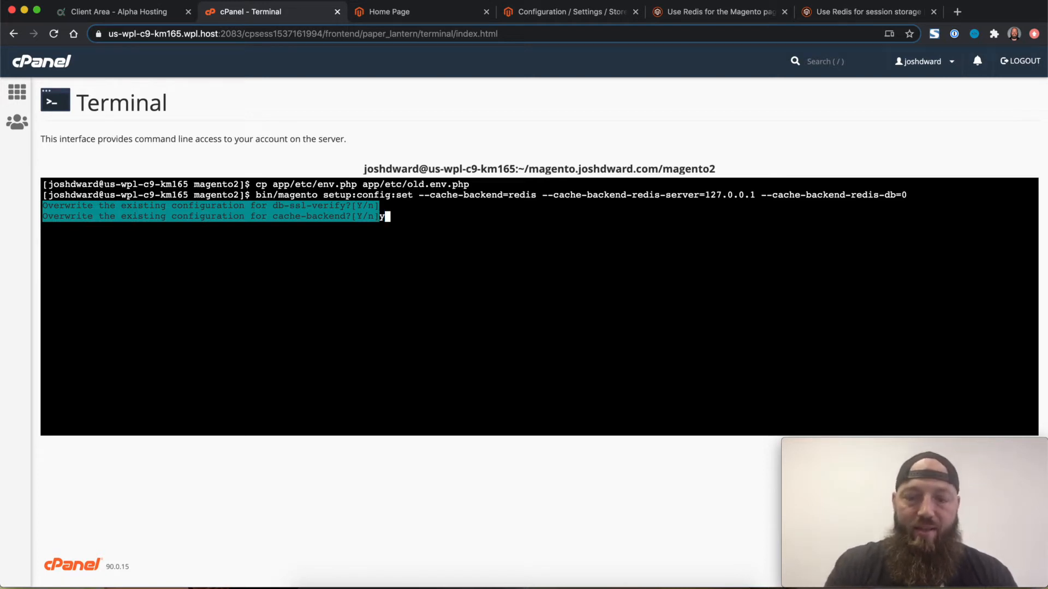
type("y")
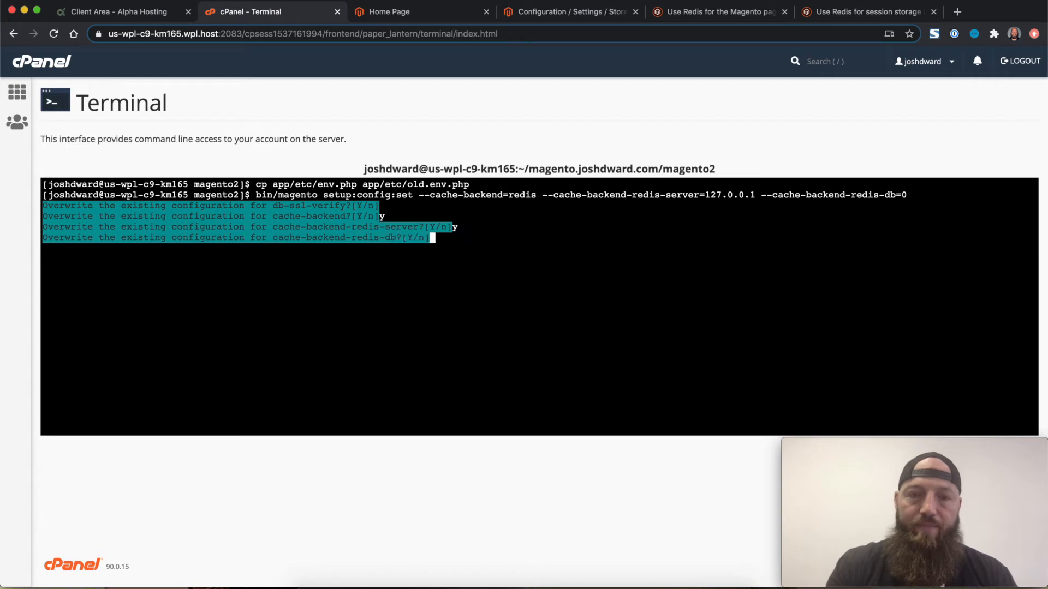
key("Return")
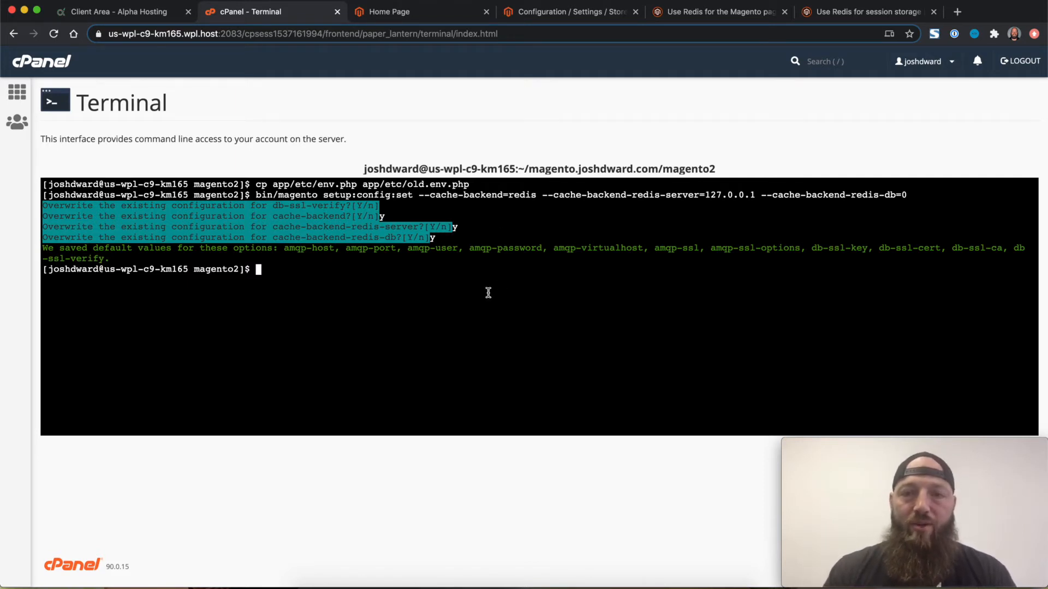
Step: Copy the DevDocs page-cache setup:config:set example command with database 1
left_click(718, 11)
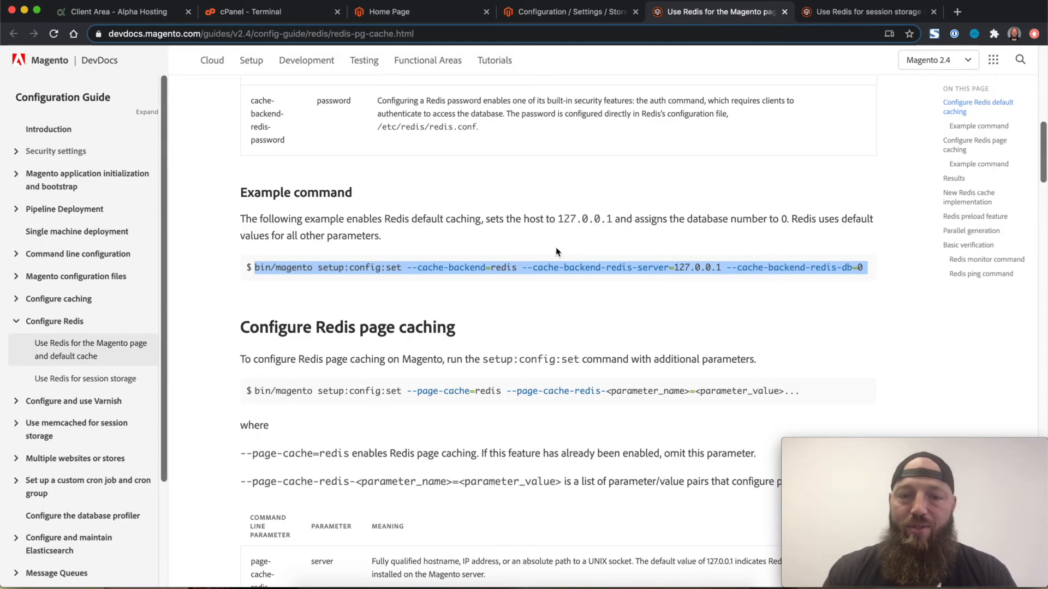
scroll("down", 3)
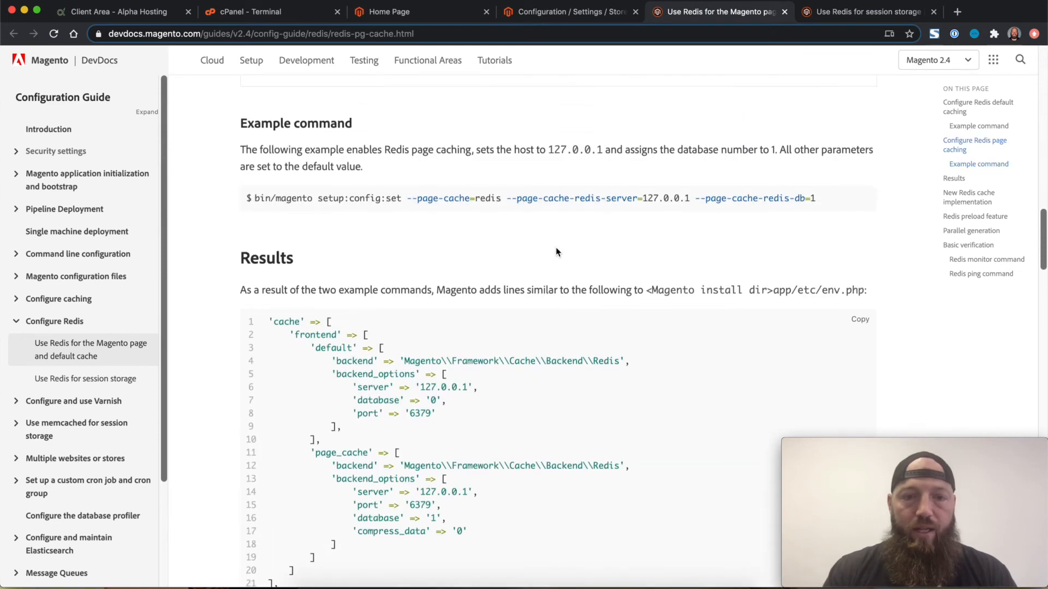
mouse_move(413, 173)
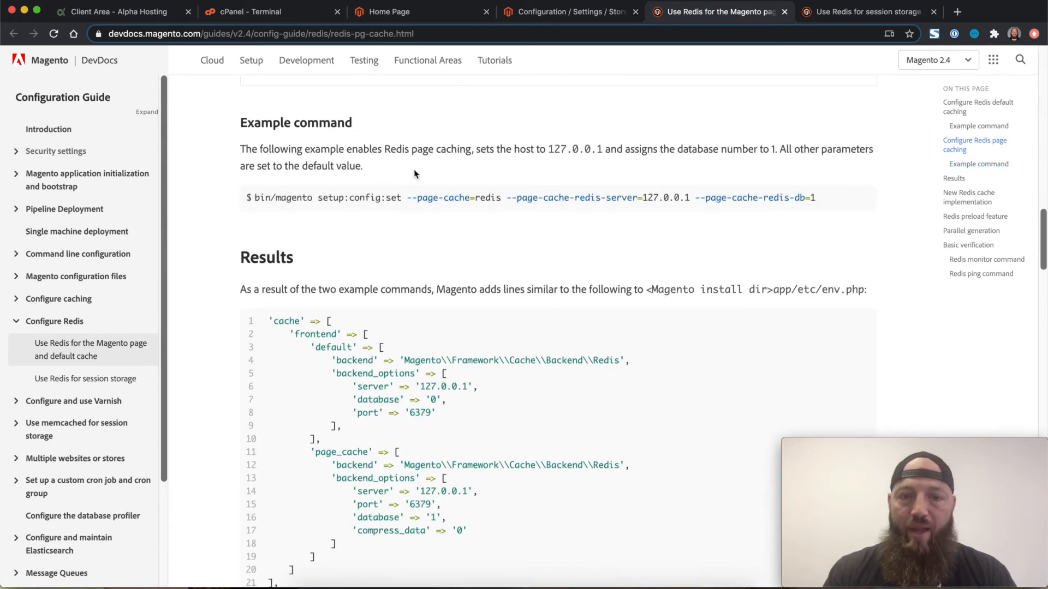
mouse_move(740, 177)
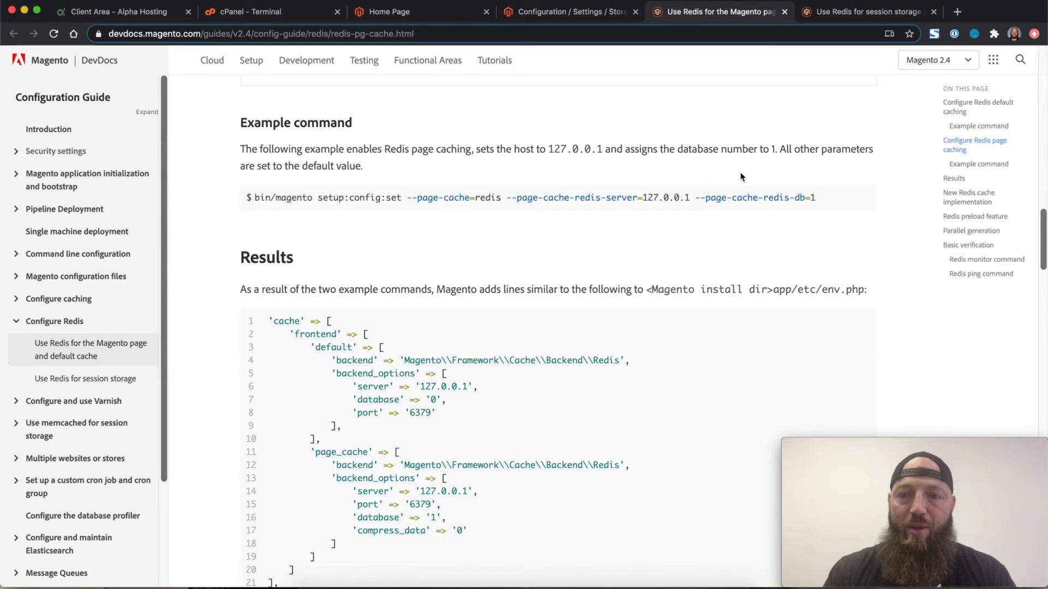
left_click(849, 184)
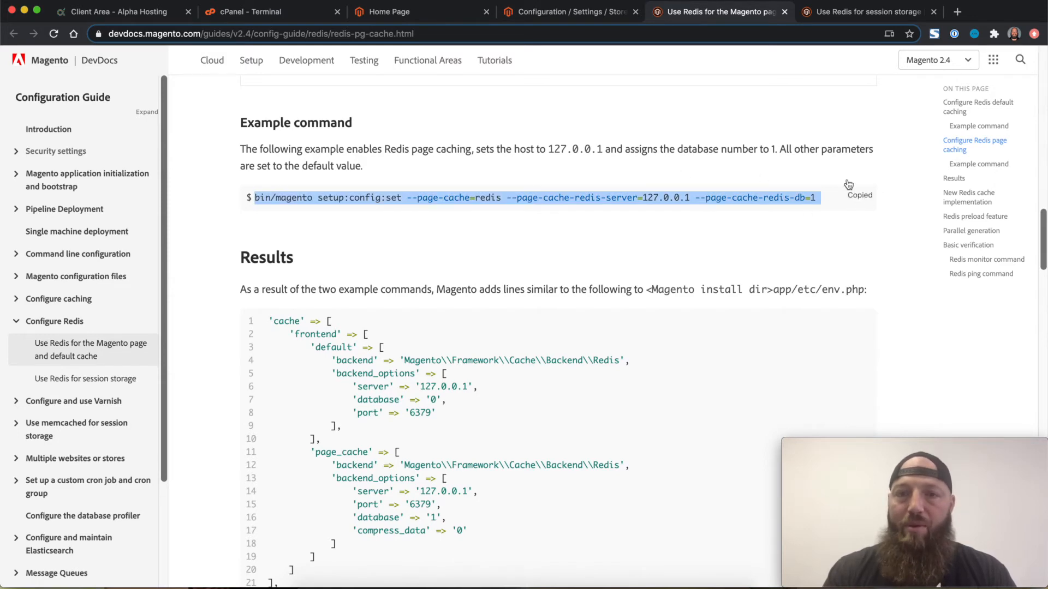
Step: Run setup:config:set --page-cache=redis with server 127.0.0.1 and db 1 in the terminal
left_click(272, 11)
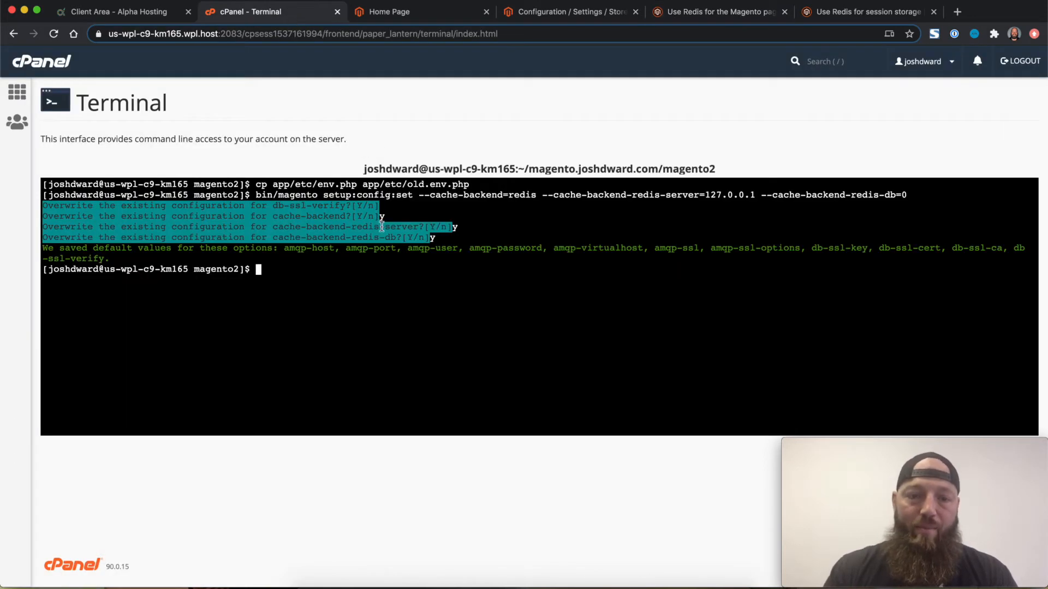
type("bin/magento setup:config:set --page-cache=redis --page-cache-redis-server=127.0.0.1 --page-cache-redis-db=1")
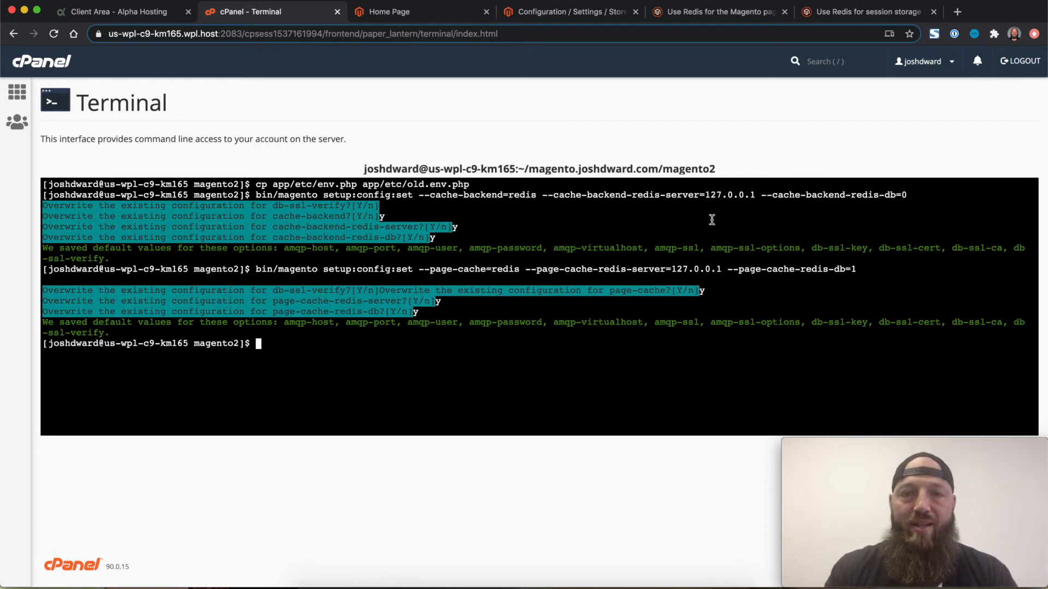
mouse_move(864, 16)
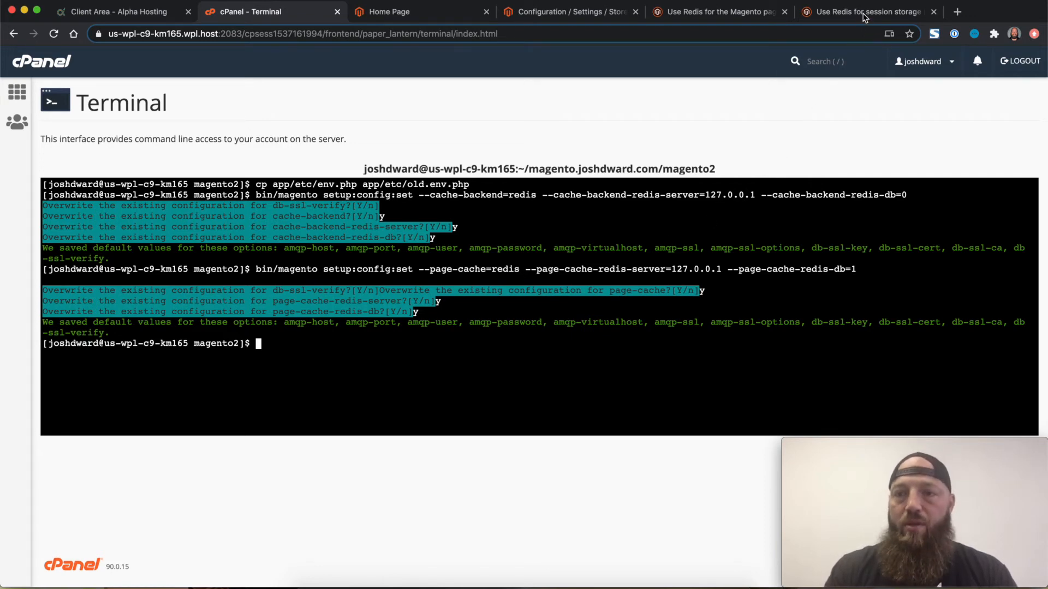
Step: Scroll the Redis session storage guide to the example command with host 127.0.0.1 and db 2
left_click(869, 11)
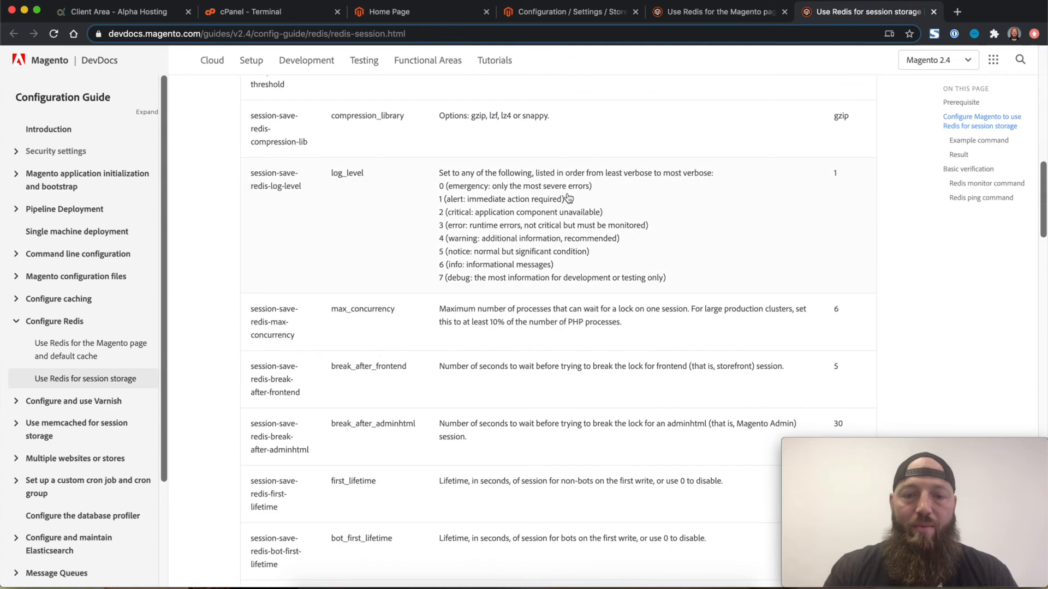
scroll("up", 3)
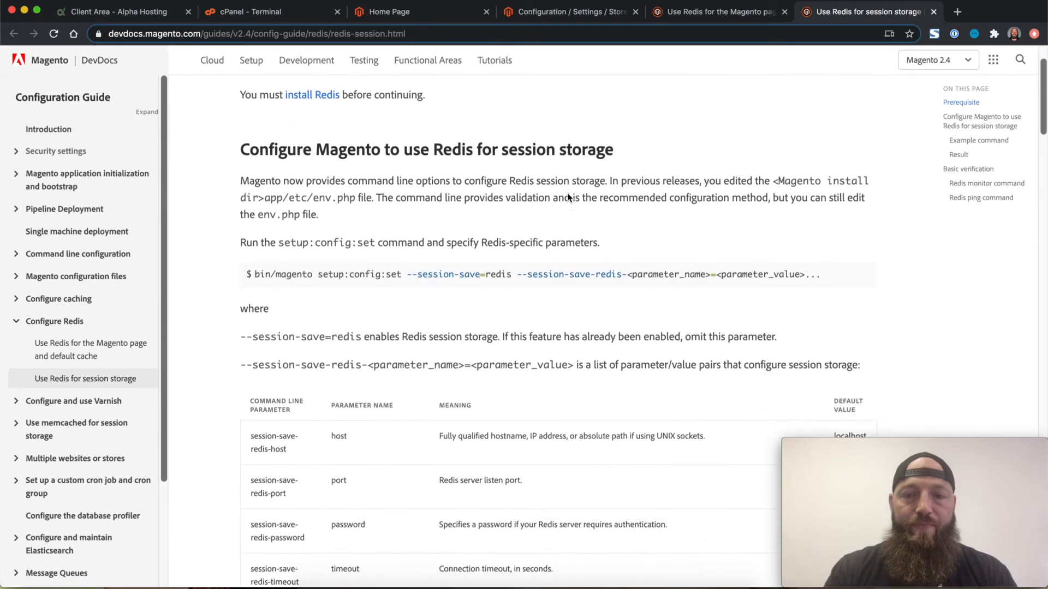
scroll("down", 3)
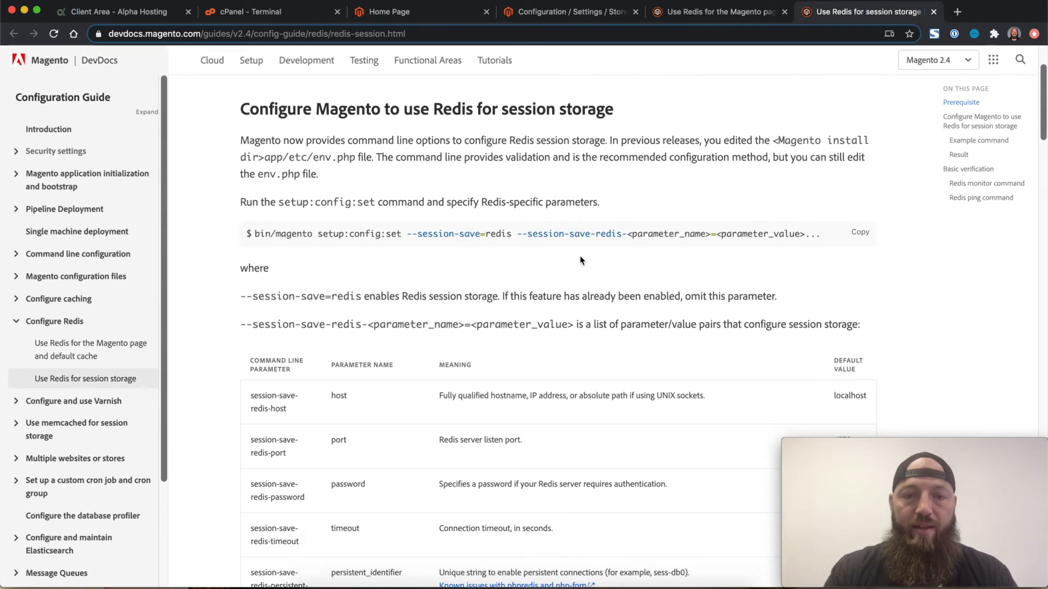
scroll("down", 3)
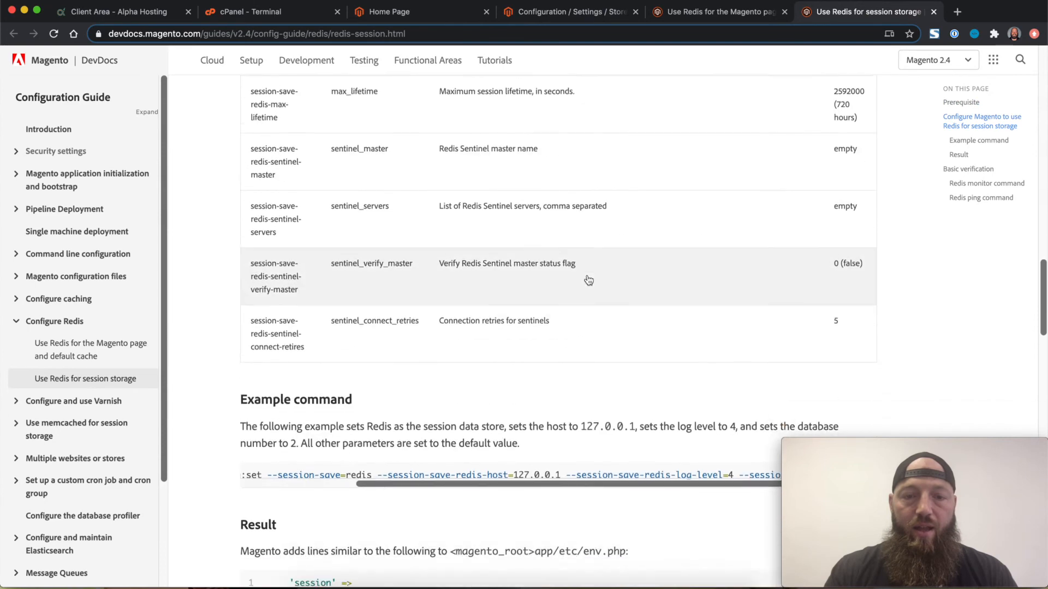
scroll("down", 3)
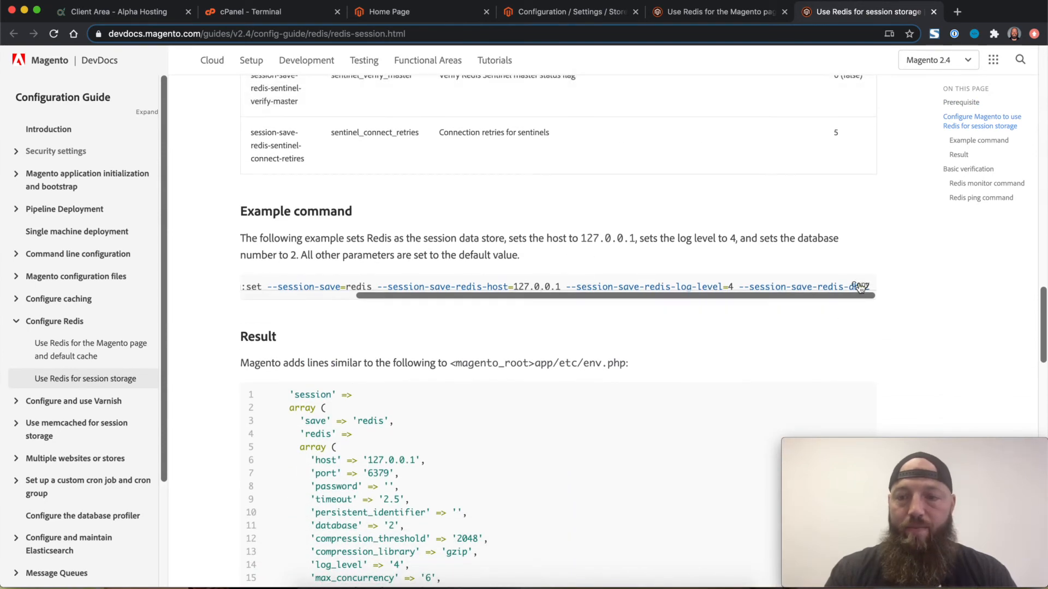
Step: Run setup:config:set --session-save=redis with host 127.0.0.1, log level 4, db 2, answering y to each overwrite
left_click(254, 11)
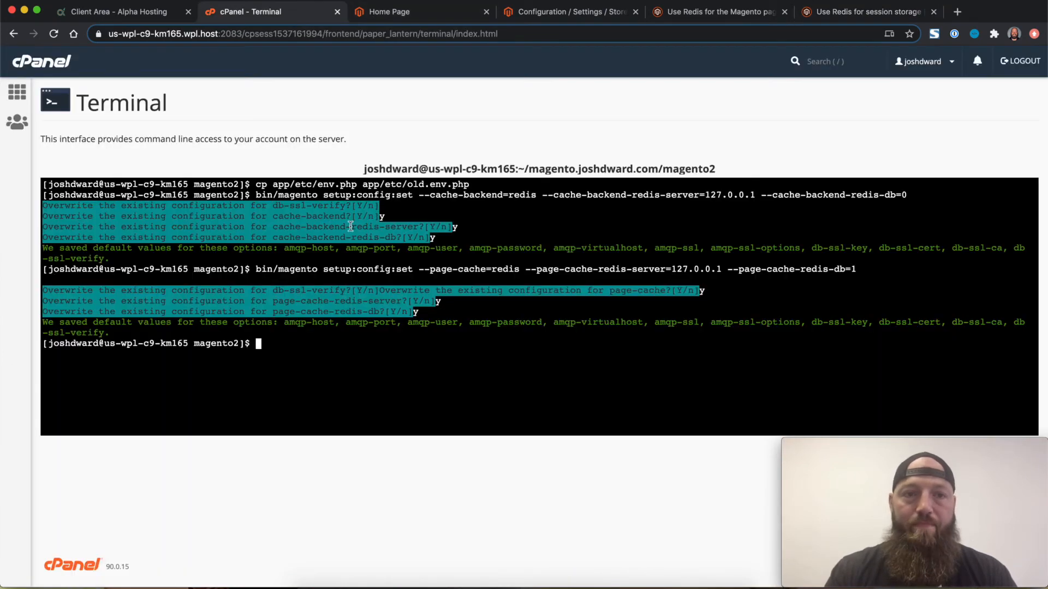
type("bin/magento setup:config:set --session-save=redis --session-save-redis-host=127.0.0.1 --session-save-redis-log-level=4 --session-save-redis-db=2")
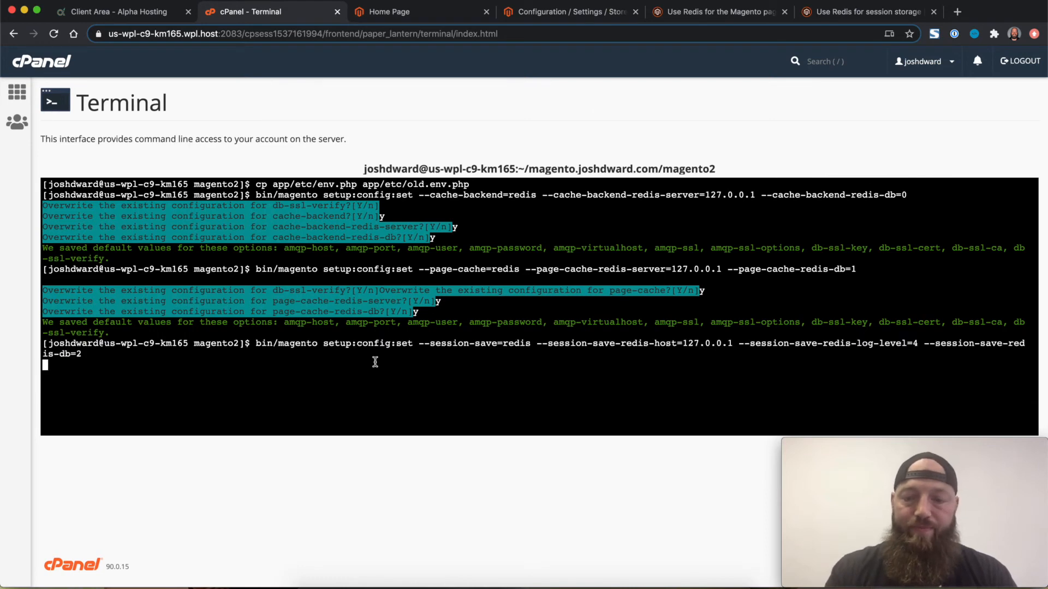
type("y")
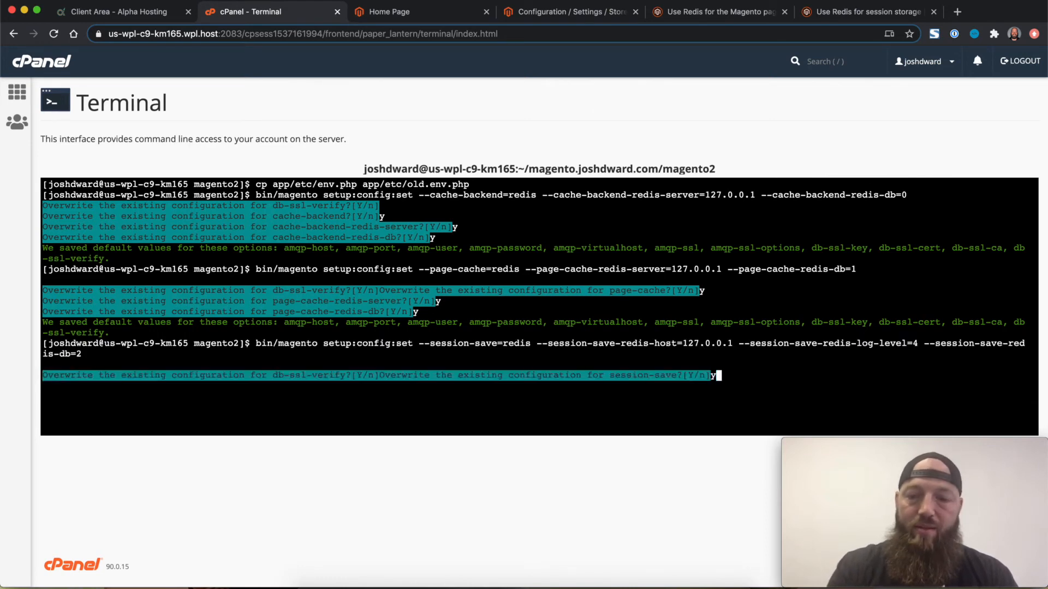
type("y")
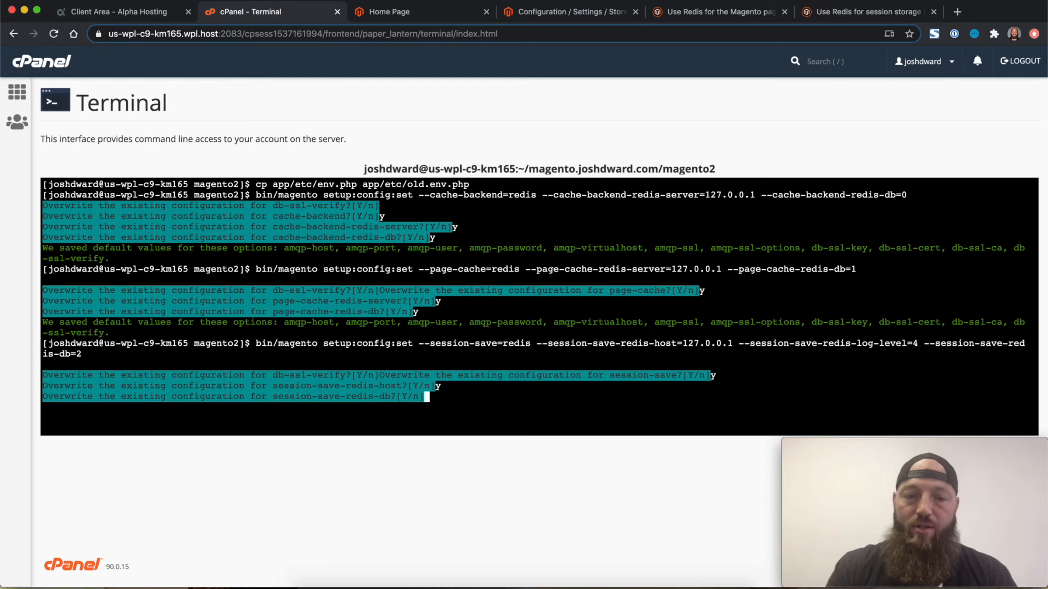
type("y")
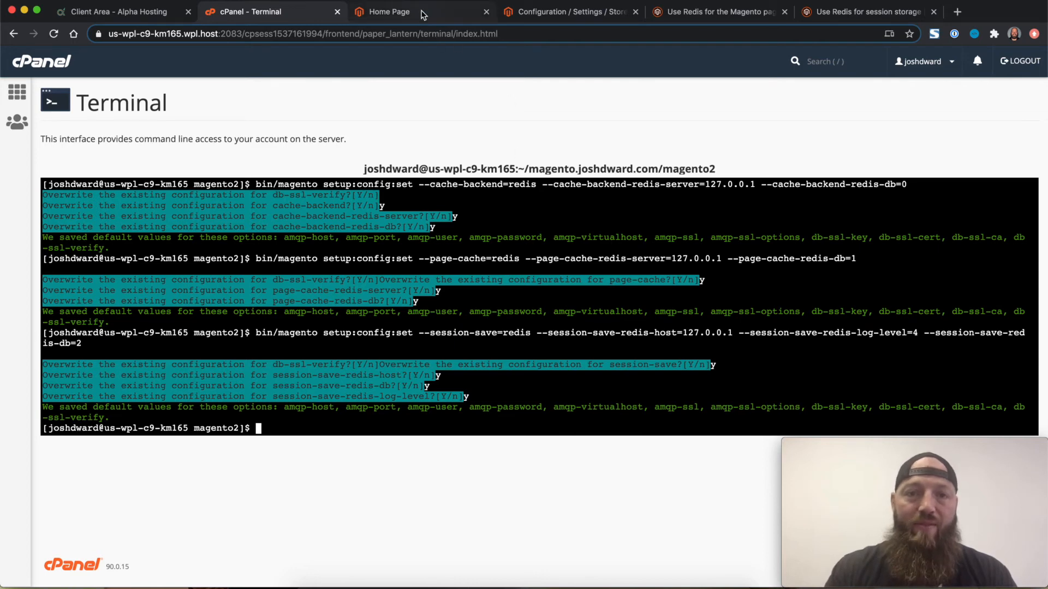
Step: Scroll the Luma home page down to Hot Sellers for the Hero Hoodie's first uncached load
left_click(390, 10)
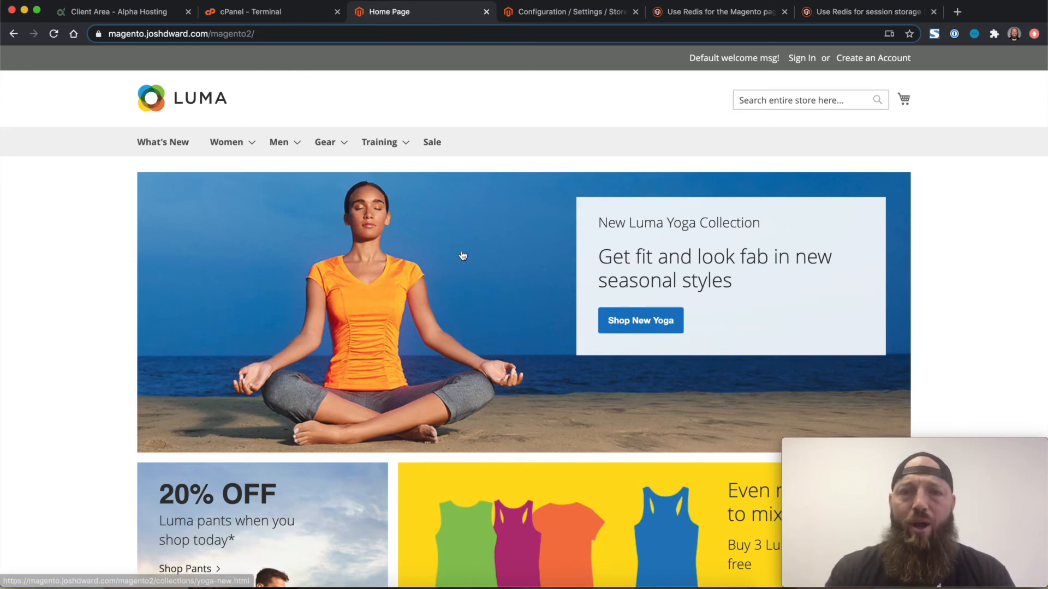
scroll("down", 3)
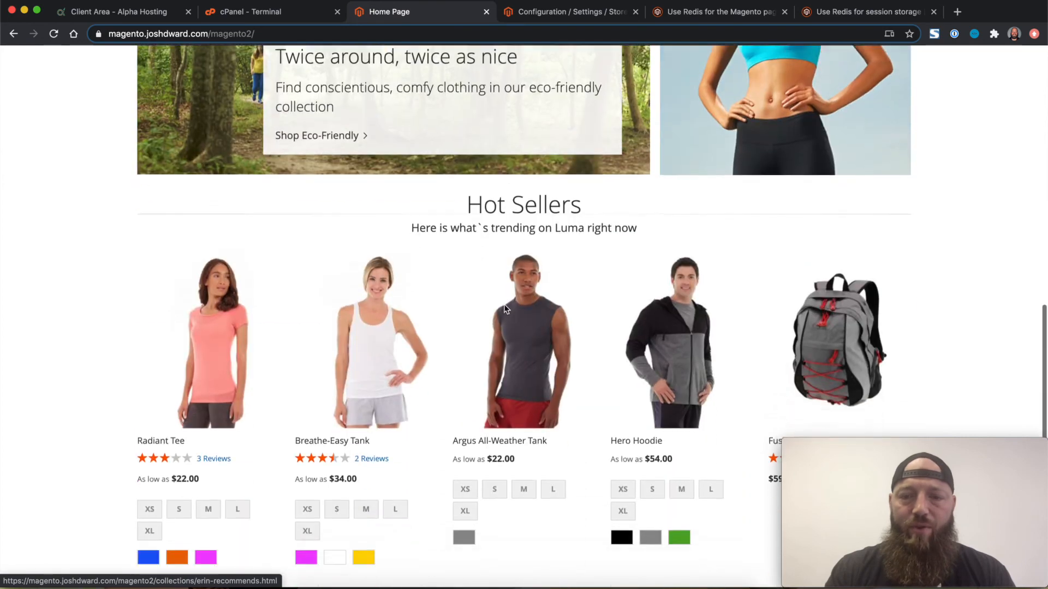
scroll("down", 3)
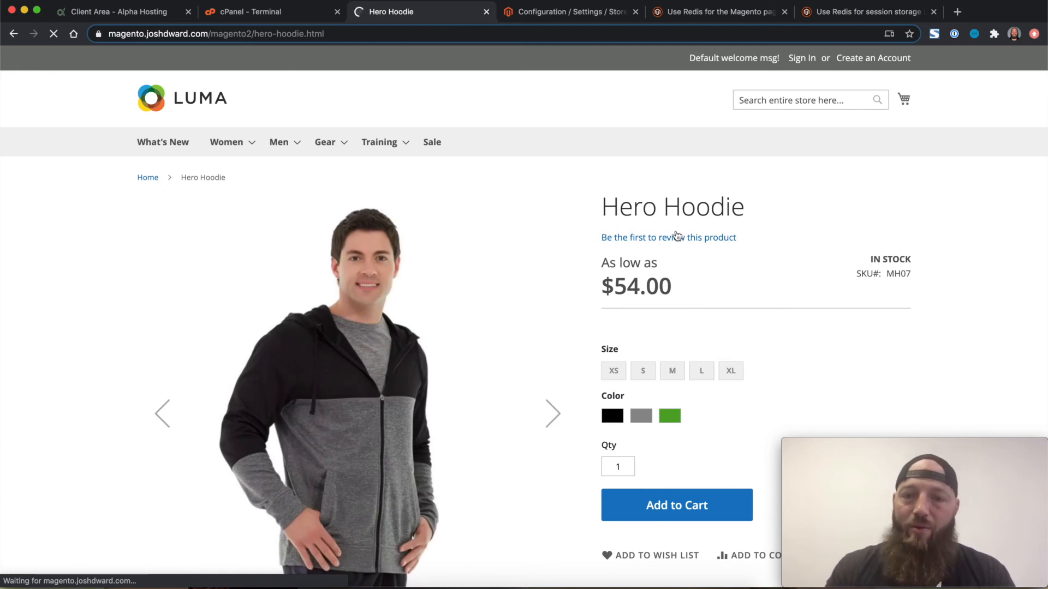
mouse_move(491, 257)
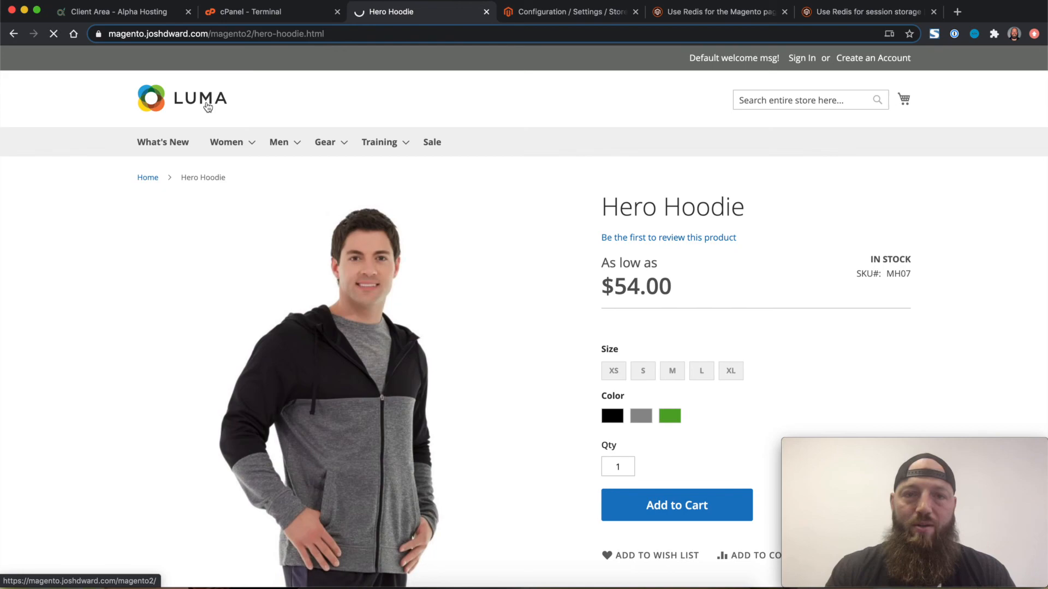
mouse_move(498, 115)
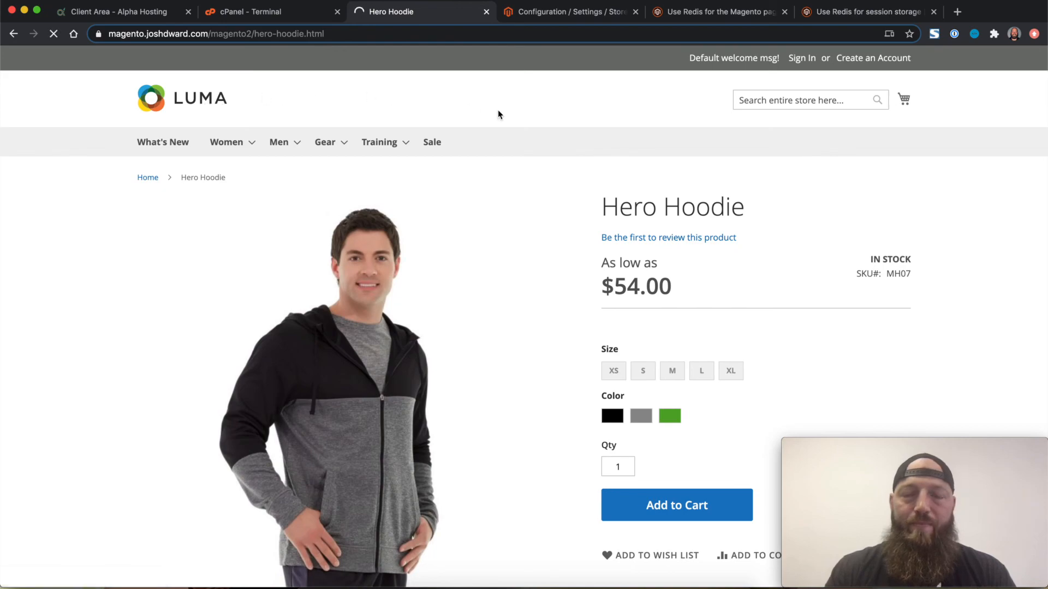
Step: Return home via the LUMA logo and reopen Hero Hoodie for a fast cached load
left_click(181, 98)
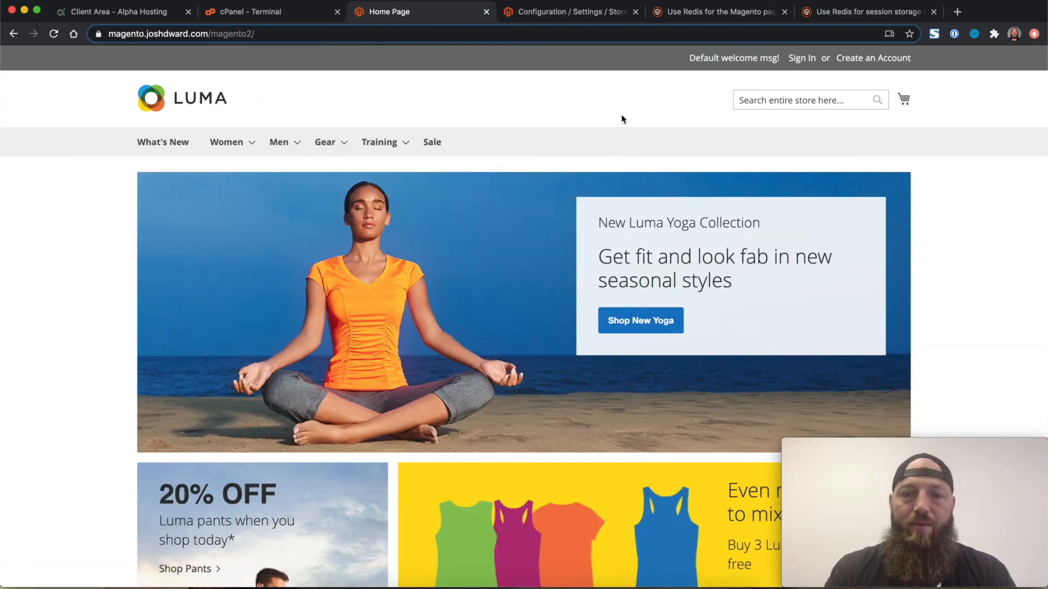
scroll("down", 3)
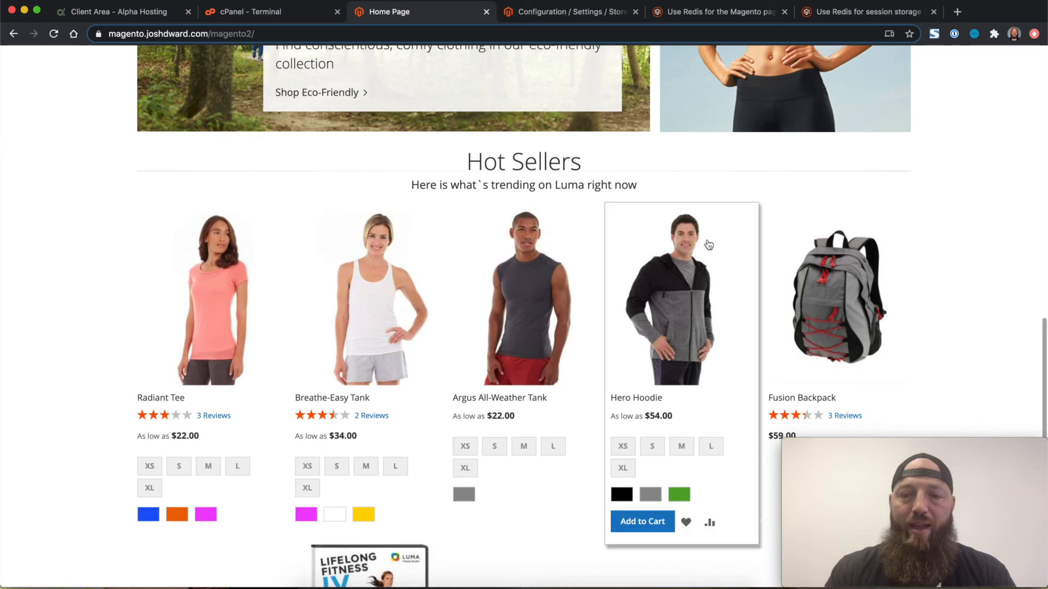
mouse_move(678, 299)
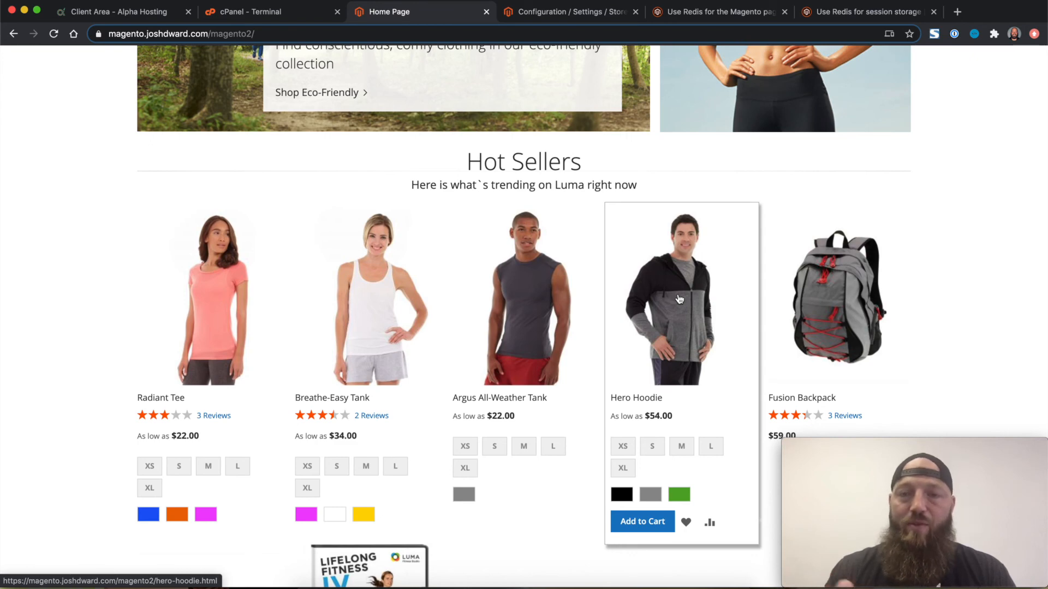
left_click(678, 293)
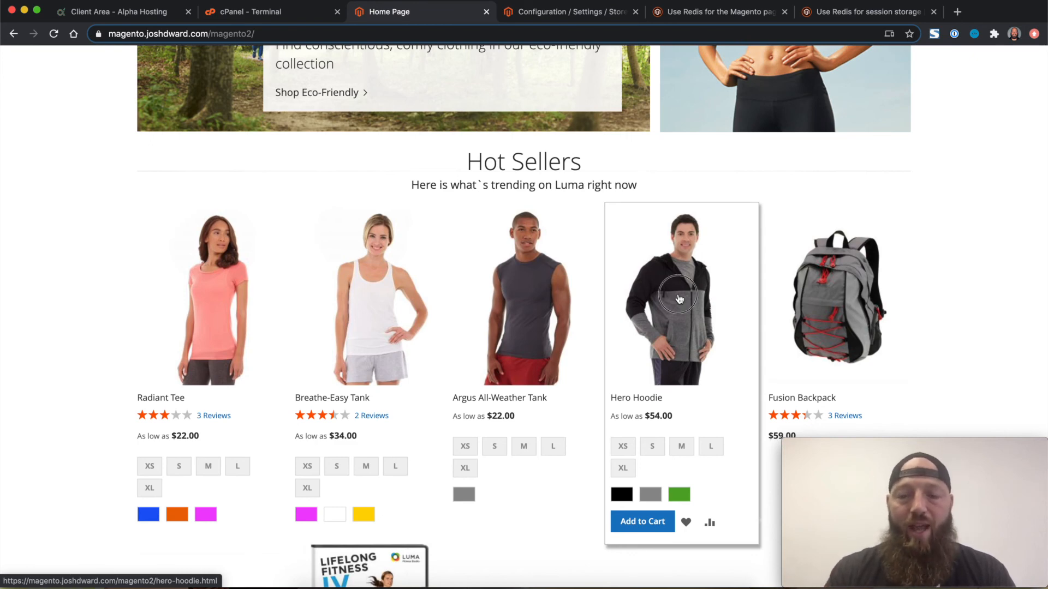
left_click(679, 297)
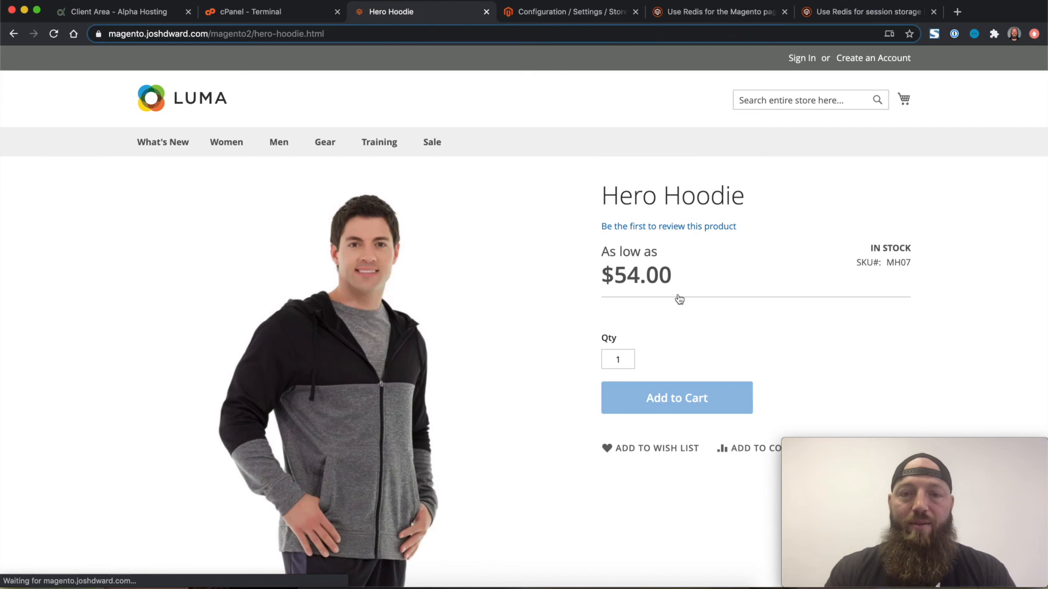